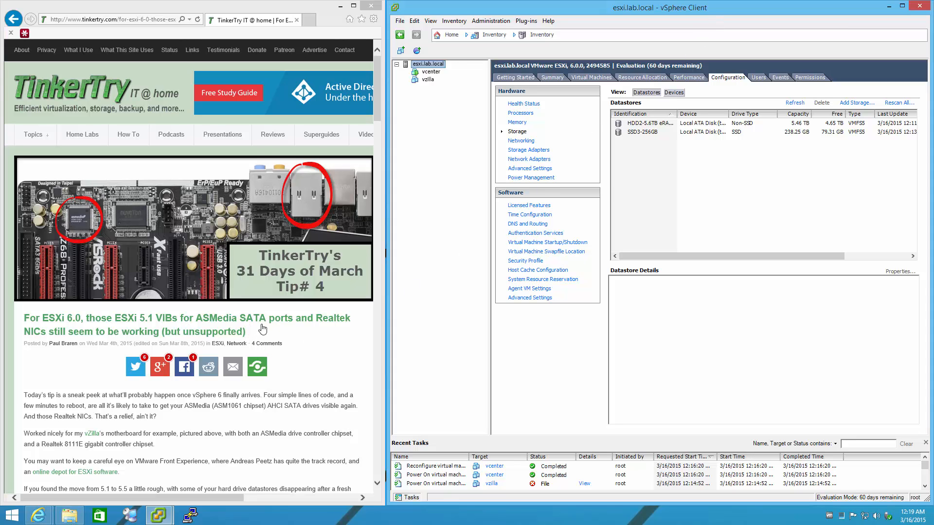
{"action": "mouse_move", "coordinate": [663, 141]}
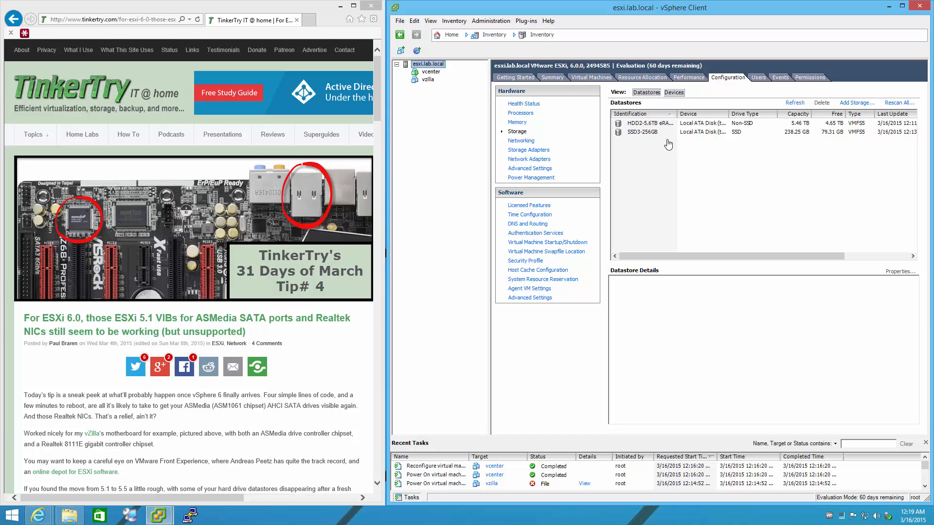
{"action": "mouse_move", "coordinate": [677, 118]}
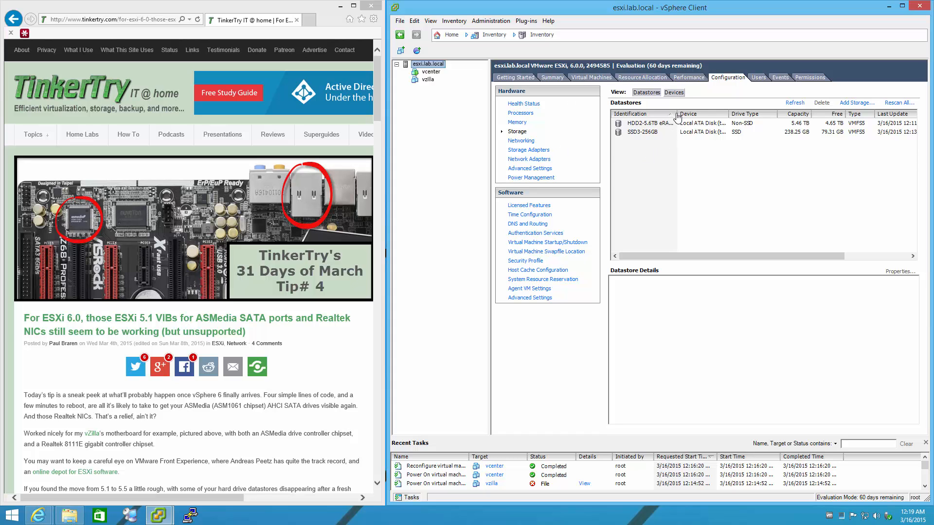
{"action": "mouse_move", "coordinate": [516, 156]}
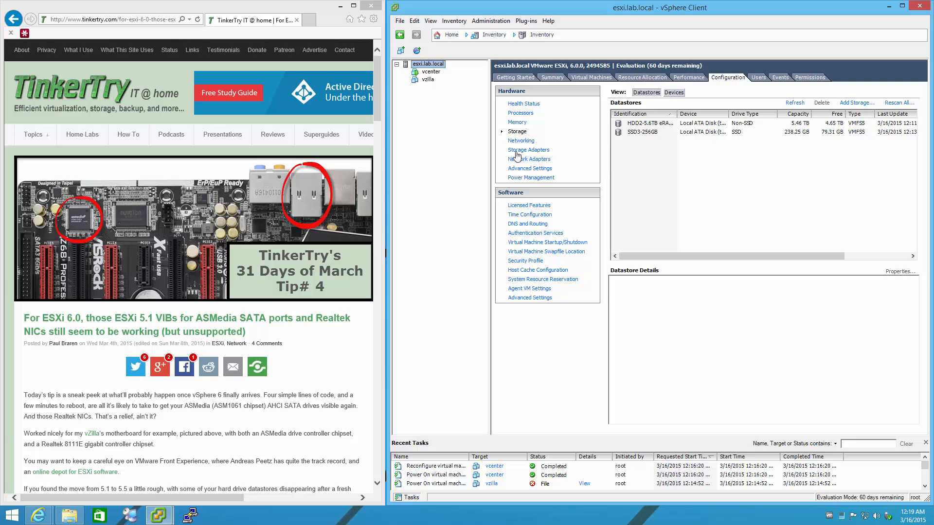
Review the host's Storage Adapters, then Networking, then its physical Network Adapters list.
{"action": "left_click", "coordinate": [528, 150]}
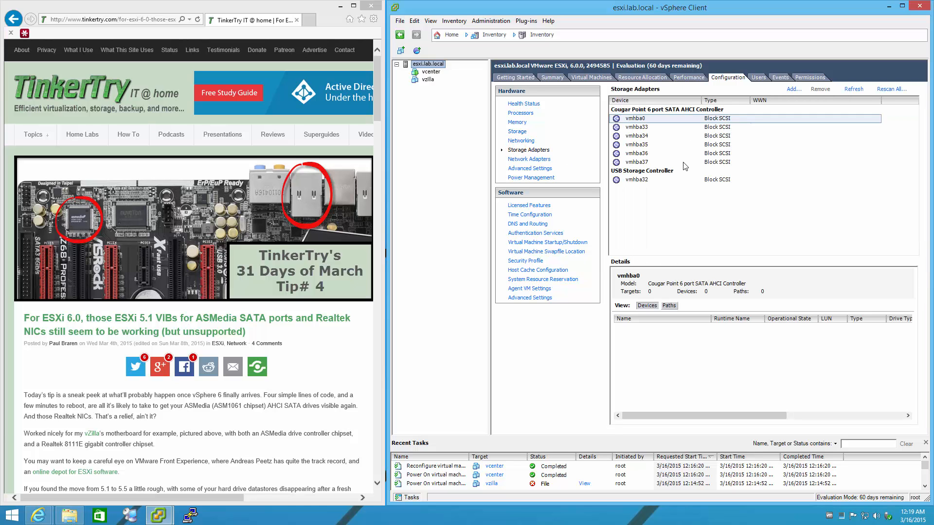
{"action": "mouse_move", "coordinate": [640, 182]}
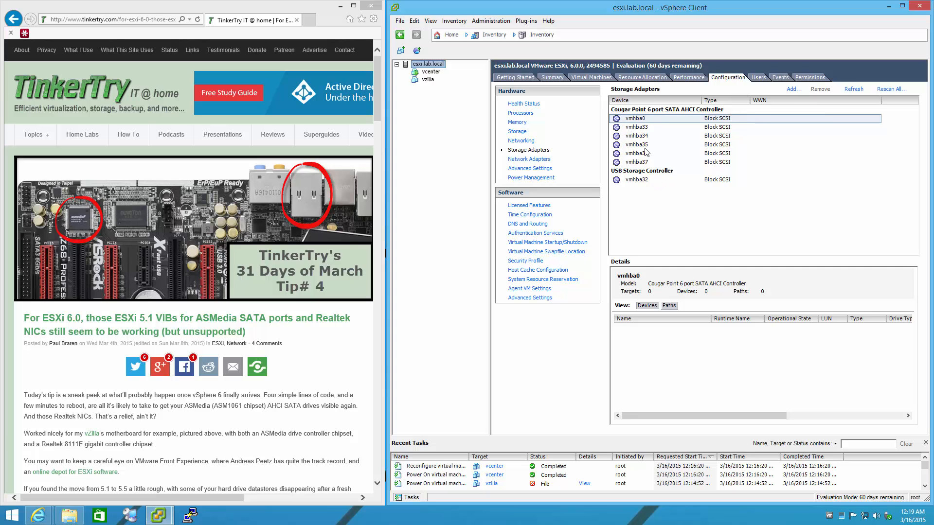
{"action": "mouse_move", "coordinate": [526, 127]}
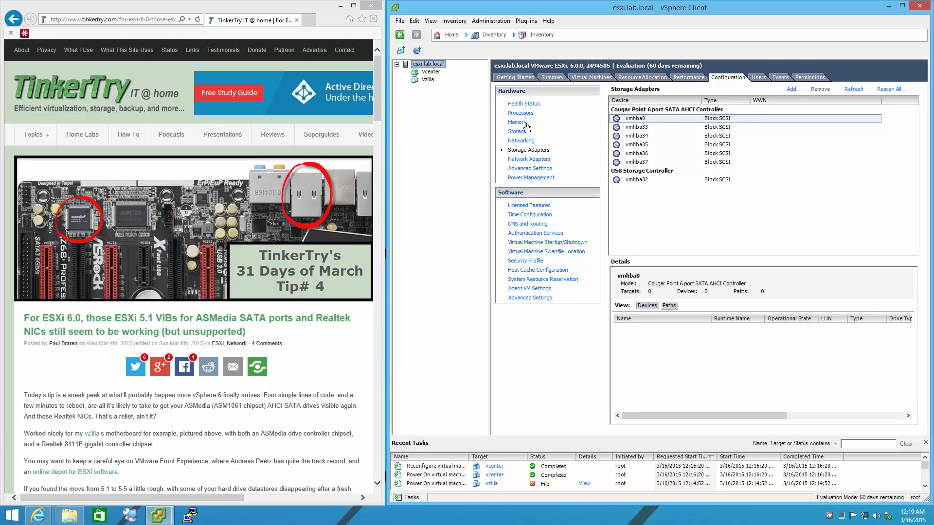
{"action": "left_click", "coordinate": [522, 140]}
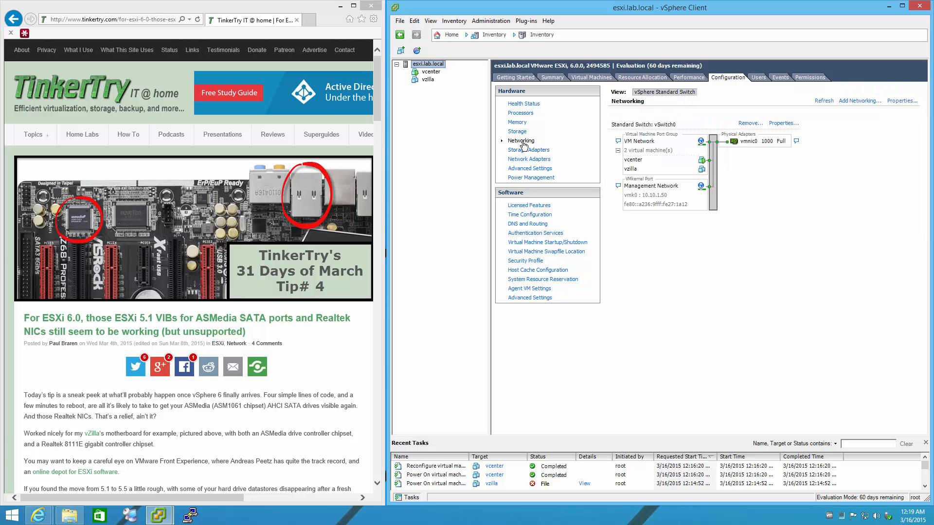
{"action": "left_click", "coordinate": [528, 158]}
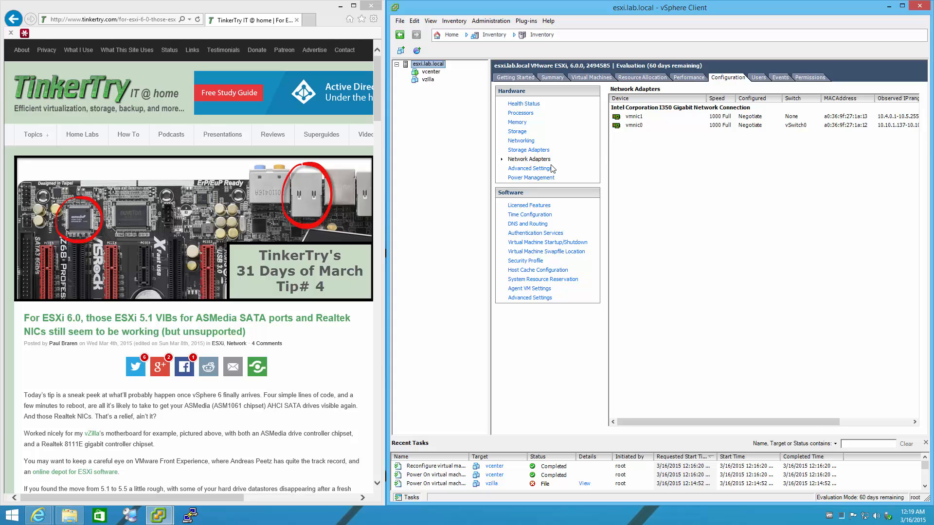
{"action": "mouse_move", "coordinate": [357, 101]}
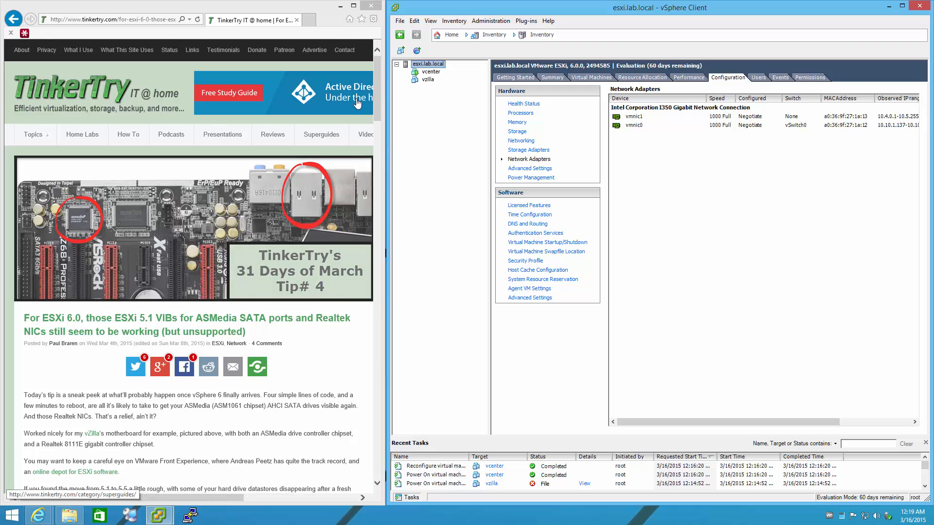
Scroll the TinkerTry article down to the Procedure section with the esxcli commands.
{"action": "scroll", "scroll_direction": "down", "scroll_amount": 3}
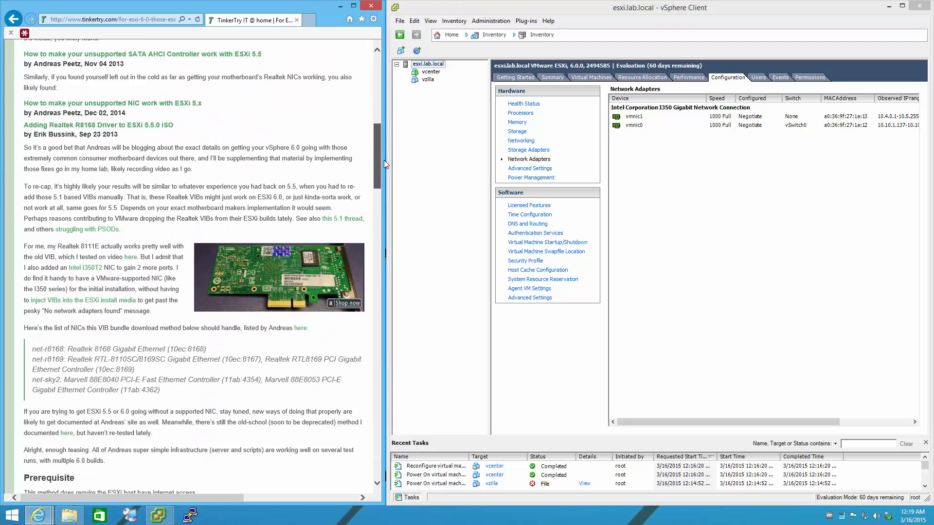
{"action": "scroll", "scroll_direction": "down", "scroll_amount": 3}
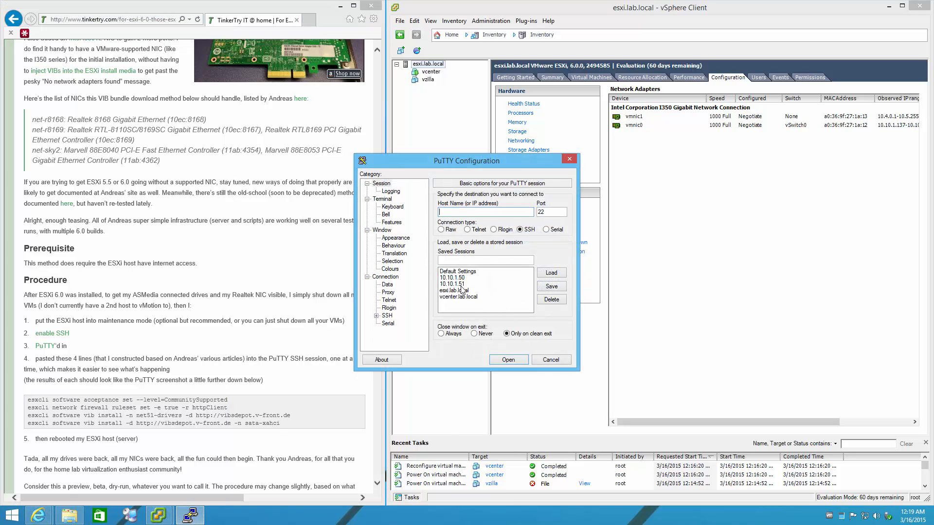
Log in to the esxi.lab.local SSH session as root and enlarge the terminal window.
{"action": "left_click", "coordinate": [508, 359]}
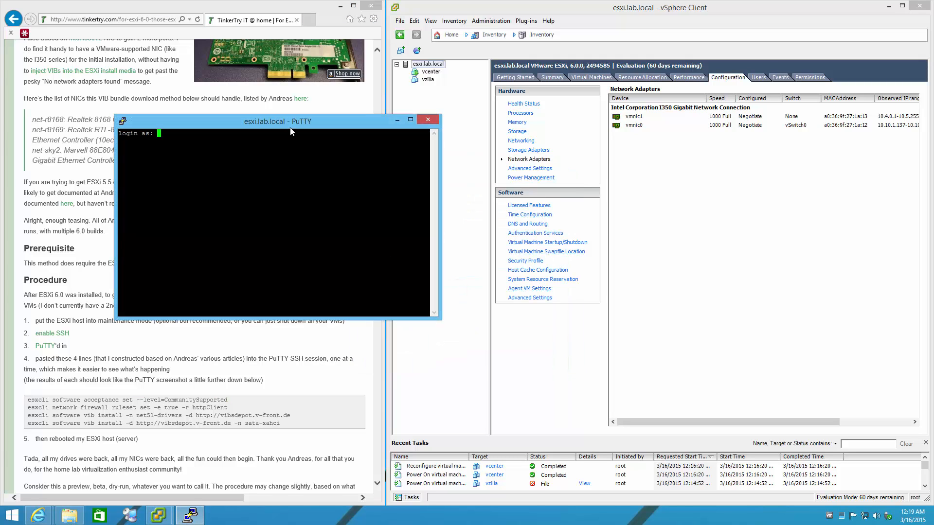
{"action": "type", "text": "root"}
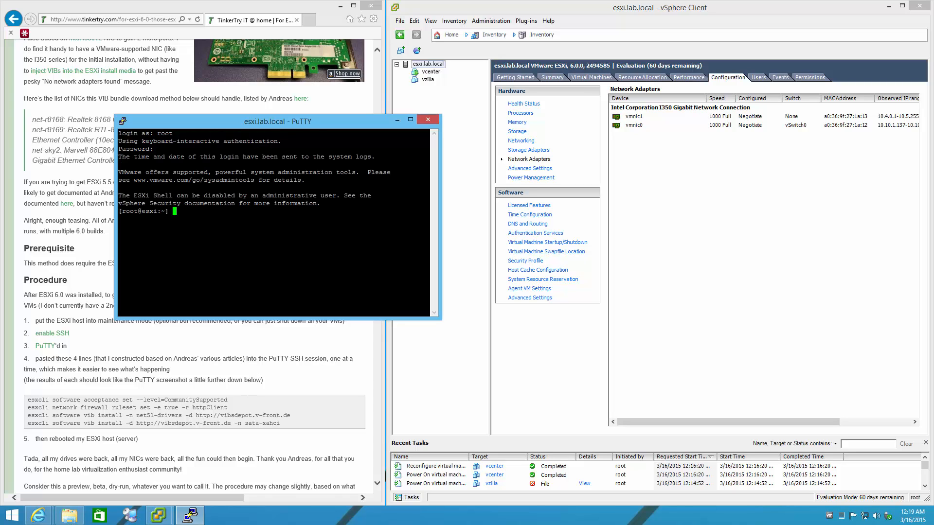
{"action": "left_click_drag", "start_coordinate": [279, 121], "coordinate": [546, 173]}
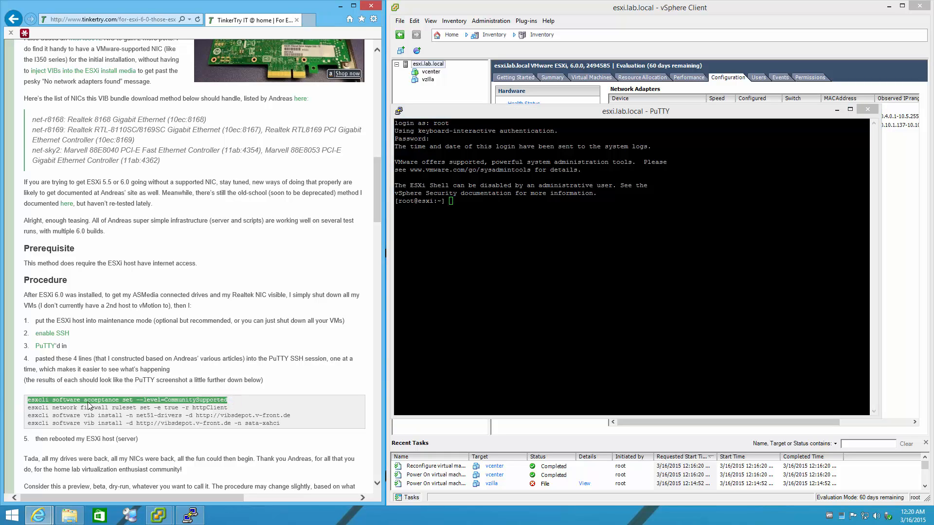
Run the CommunitySupported acceptance-level command, then select the httpClient firewall command in the article.
{"action": "right_click", "coordinate": [89, 406]}
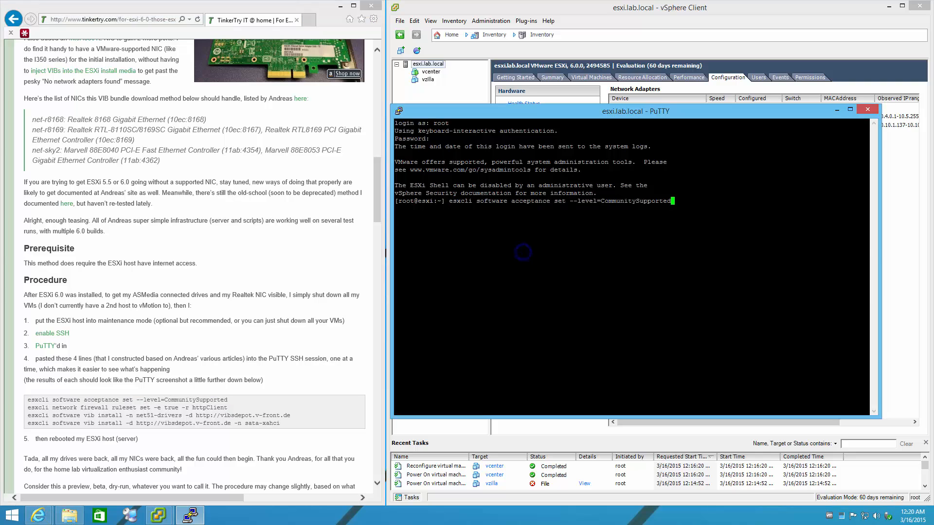
{"action": "key", "text": "Return"}
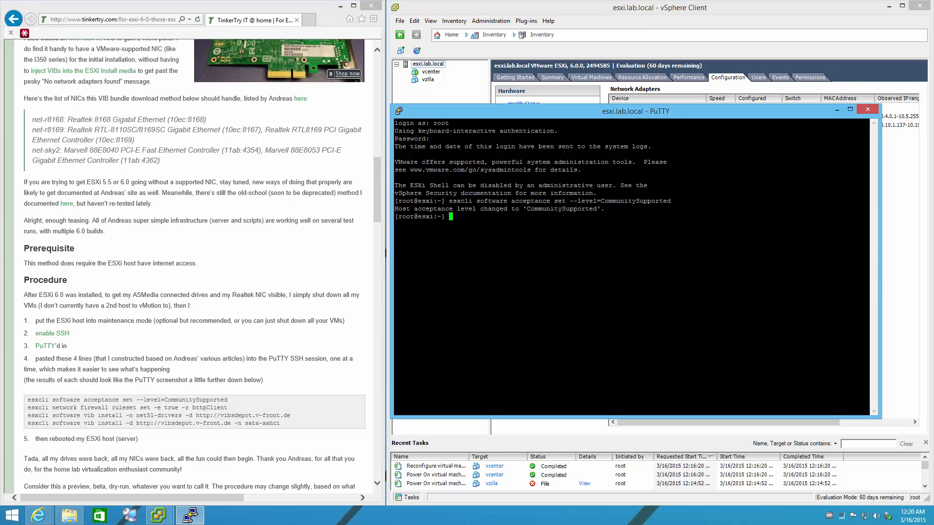
{"action": "double_click", "coordinate": [216, 408]}
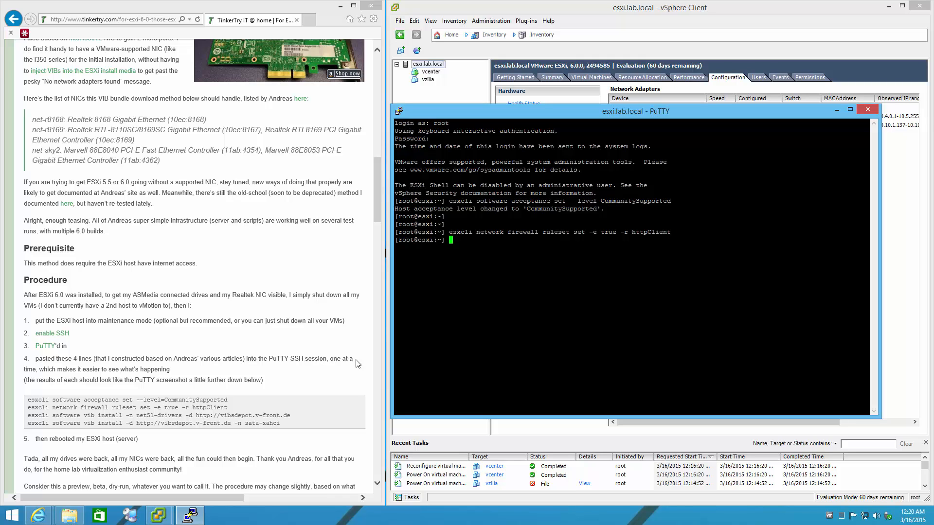
{"action": "mouse_move", "coordinate": [293, 415]}
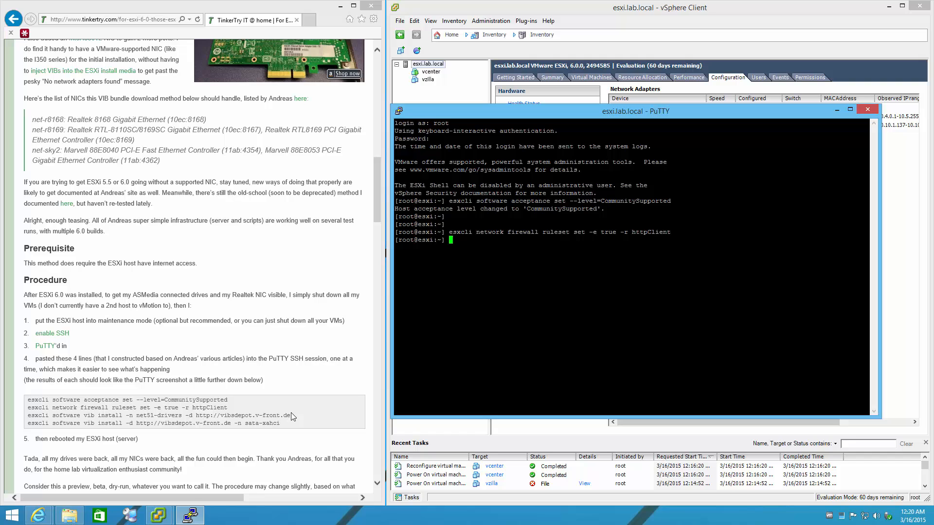
{"action": "triple_click", "coordinate": [157, 415]}
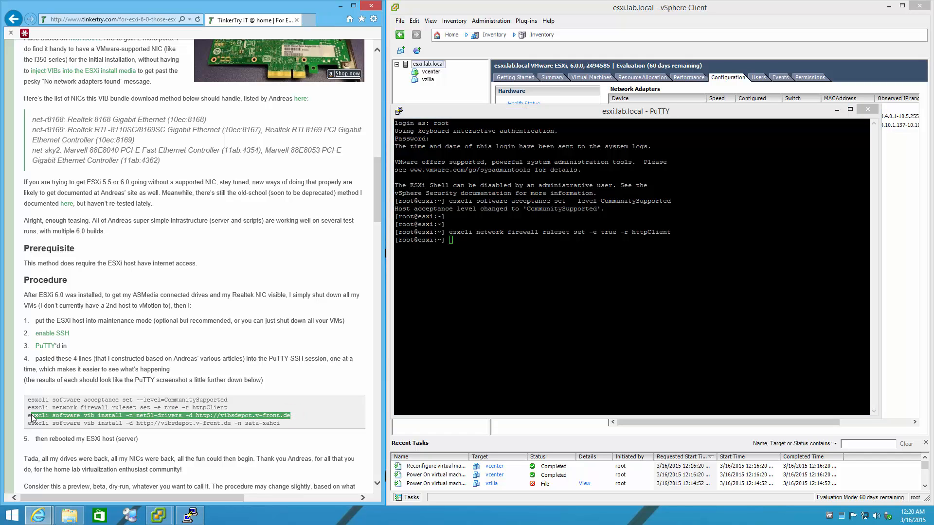
{"action": "right_click", "coordinate": [33, 415]}
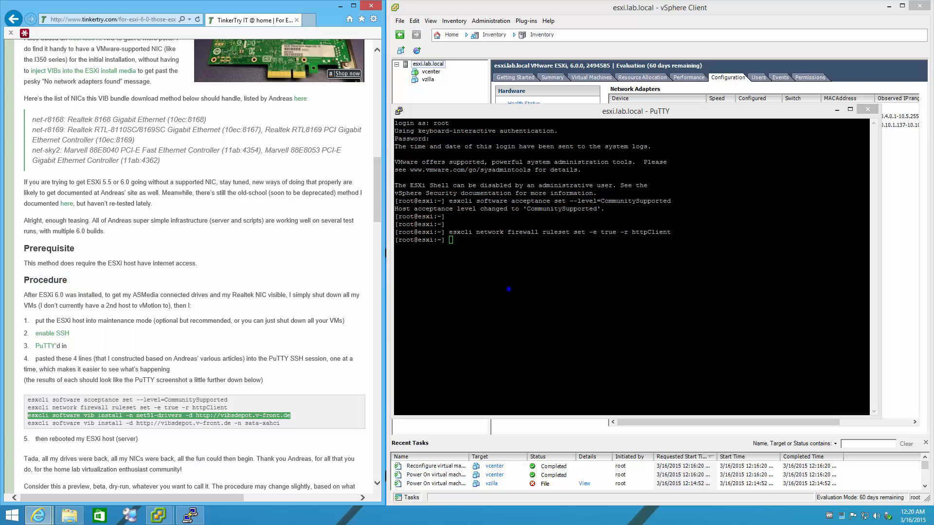
{"action": "type", "text": "esxcli software vib install -n net51-drivers -d http://vibsdepot.v-front.de"}
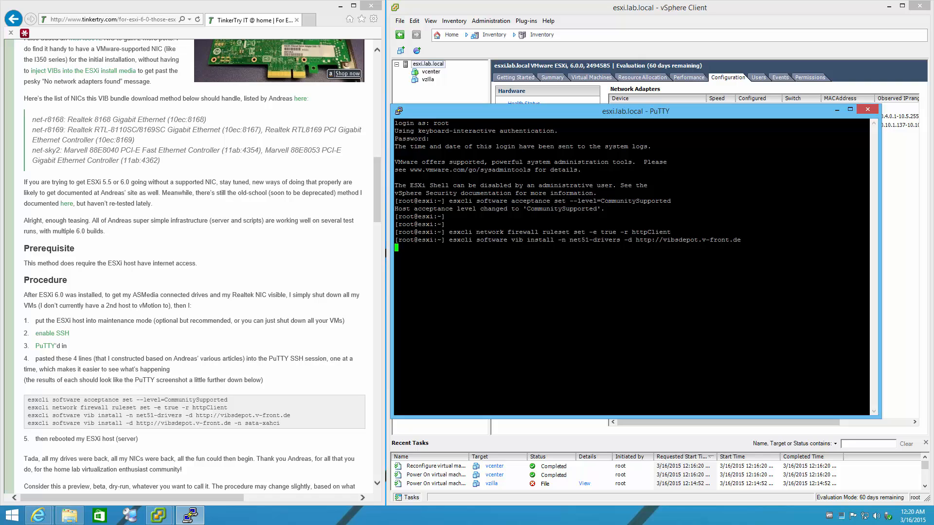
{"action": "mouse_move", "coordinate": [713, 486]}
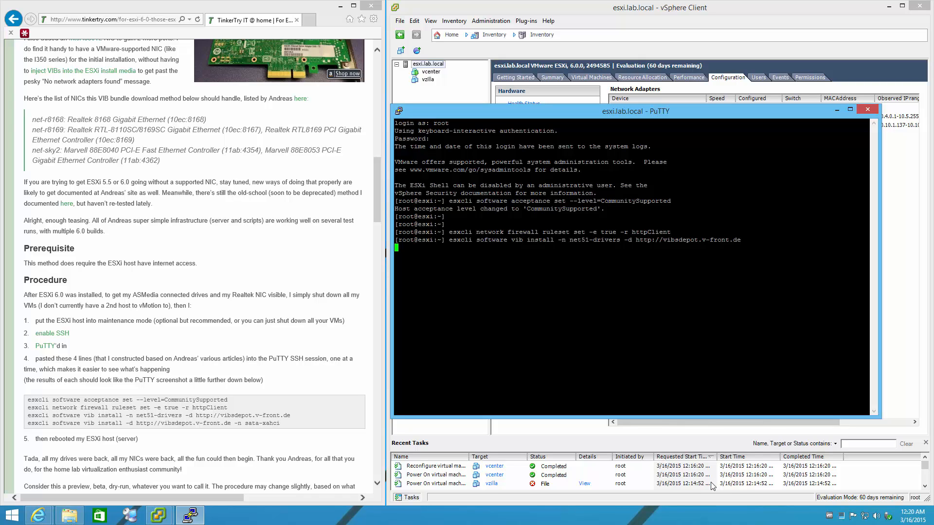
{"action": "mouse_move", "coordinate": [712, 486]}
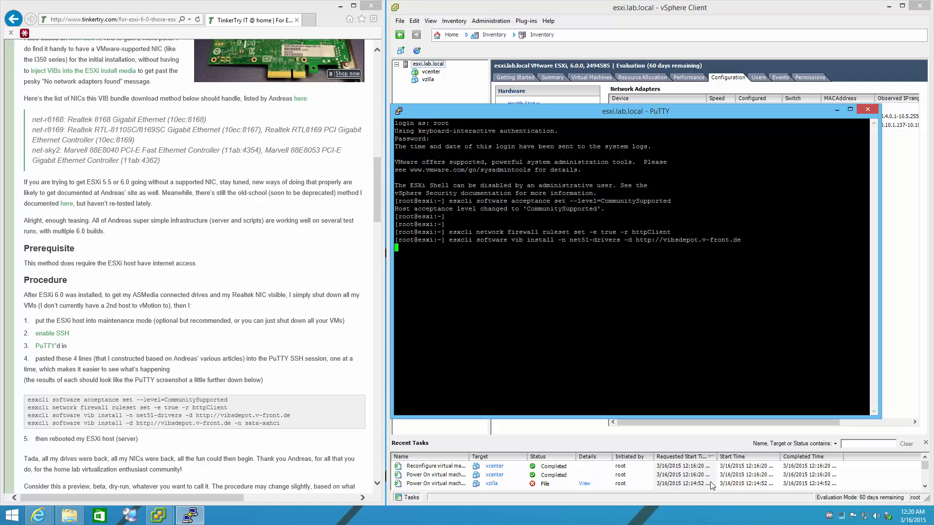
{"action": "mouse_move", "coordinate": [711, 482]}
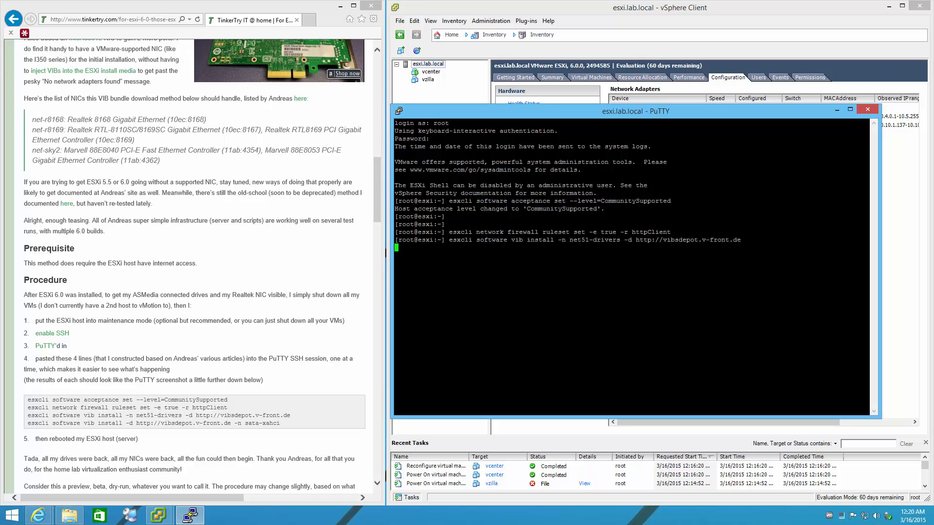
{"action": "mouse_move", "coordinate": [320, 297]}
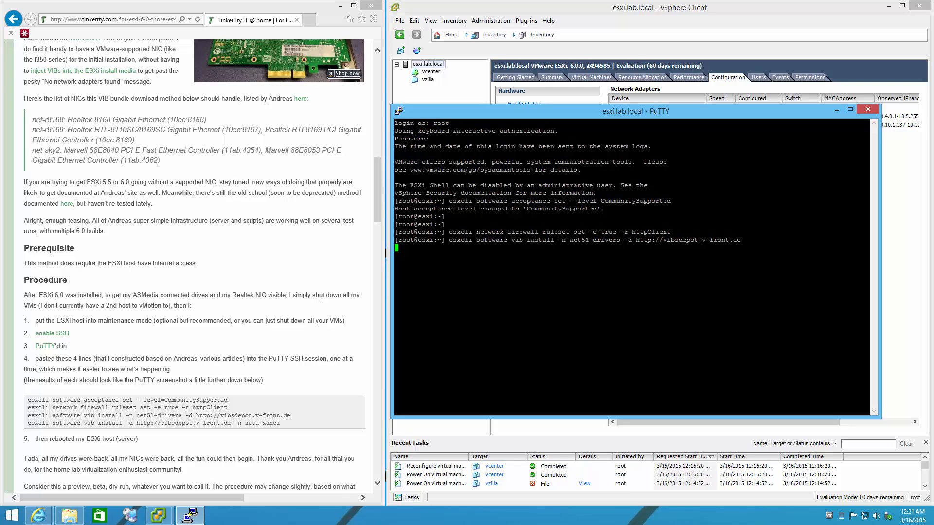
{"action": "mouse_move", "coordinate": [583, 71]}
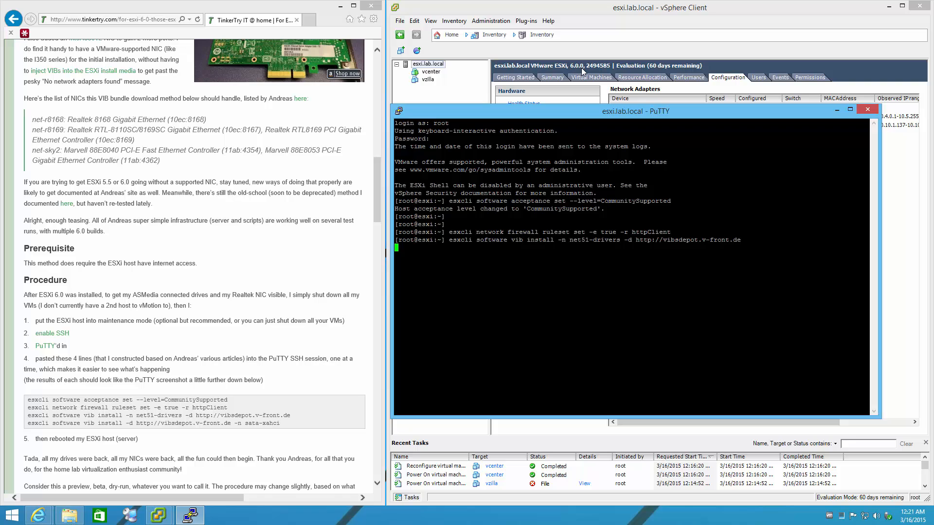
{"action": "mouse_move", "coordinate": [283, 427]}
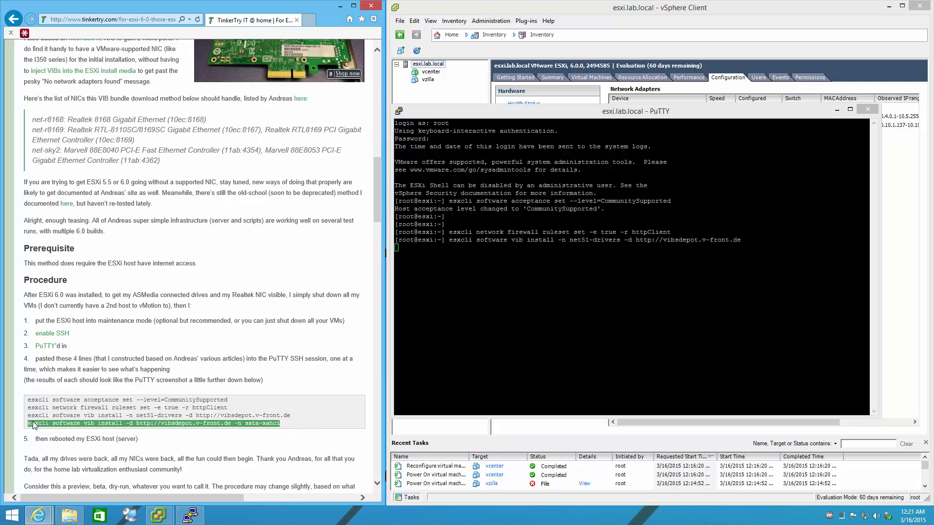
{"action": "mouse_move", "coordinate": [51, 427]}
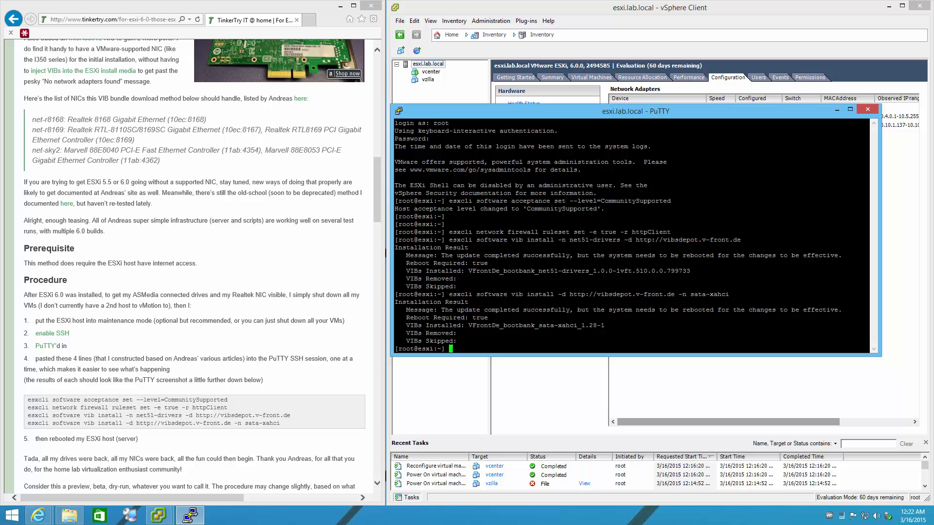
{"action": "mouse_move", "coordinate": [516, 117]}
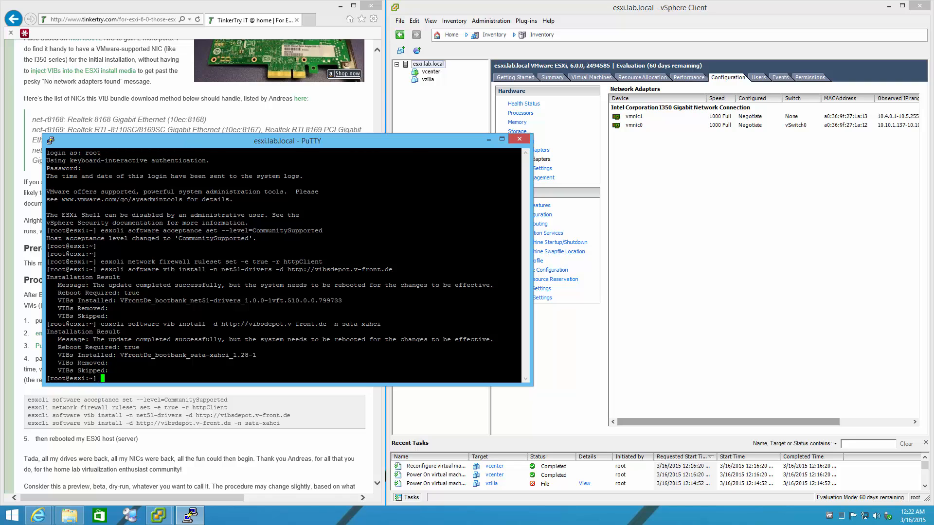
{"action": "mouse_move", "coordinate": [167, 453]}
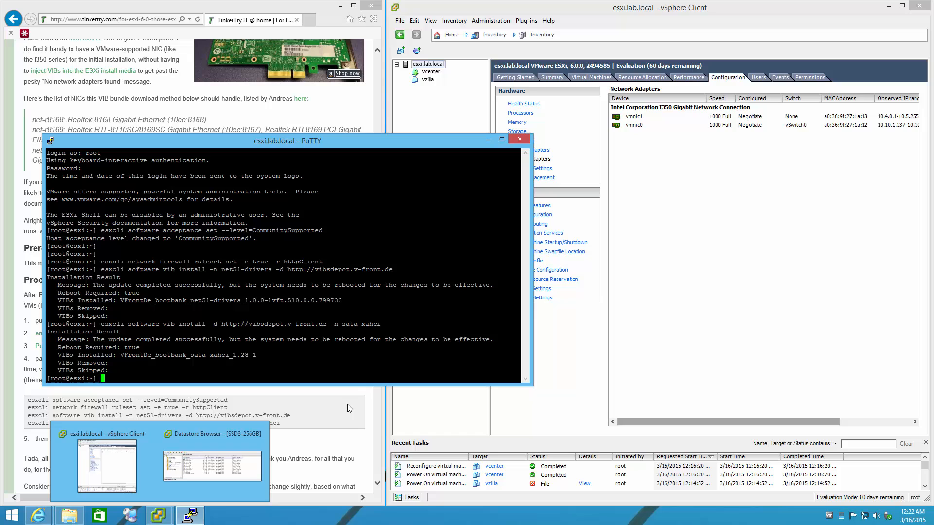
Drag the PuTTY terminal window back rightward over the vSphere Client area.
{"action": "left_click_drag", "start_coordinate": [286, 140], "coordinate": [662, 152]}
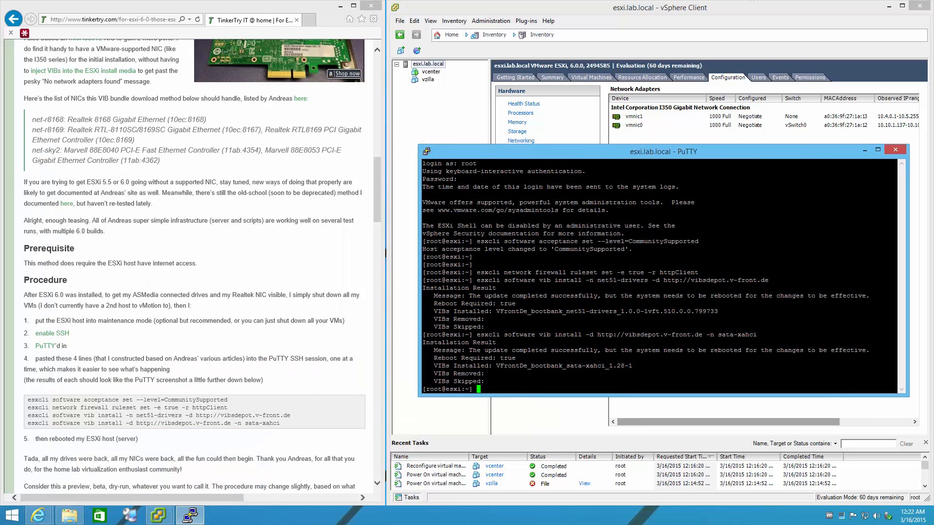
{"action": "mouse_move", "coordinate": [567, 83]}
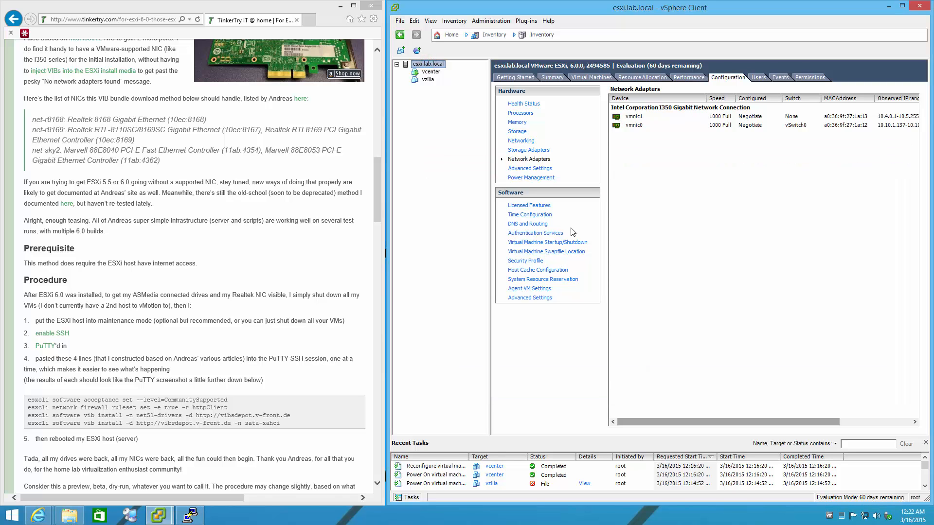
Enable VM auto start/stop with 30-second delays, Guest Shutdown, and move vcenter into Automatic Startup.
{"action": "left_click", "coordinate": [546, 242]}
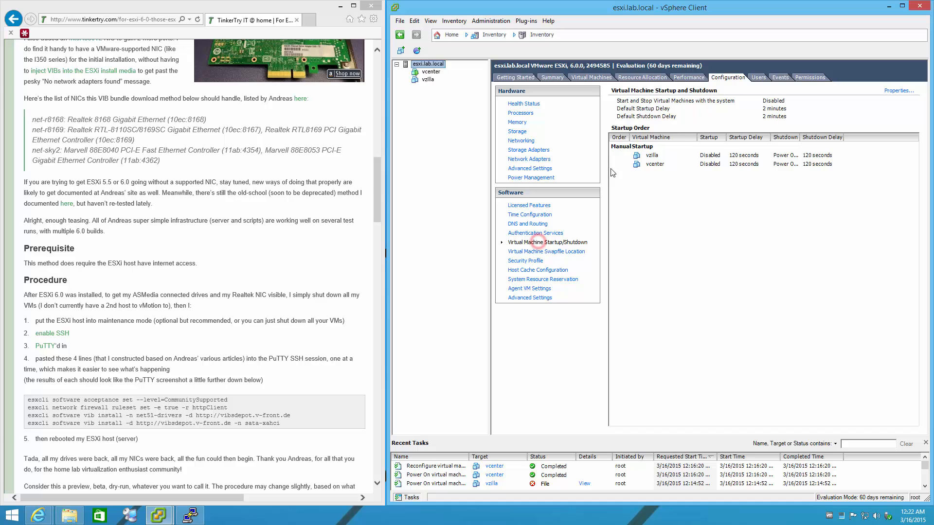
{"action": "left_click", "coordinate": [898, 90]}
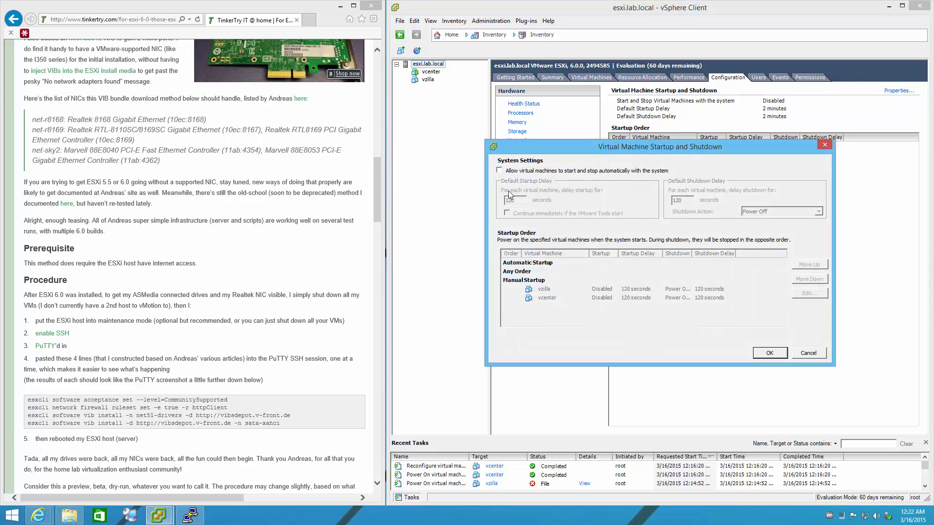
{"action": "left_click", "coordinate": [500, 170]}
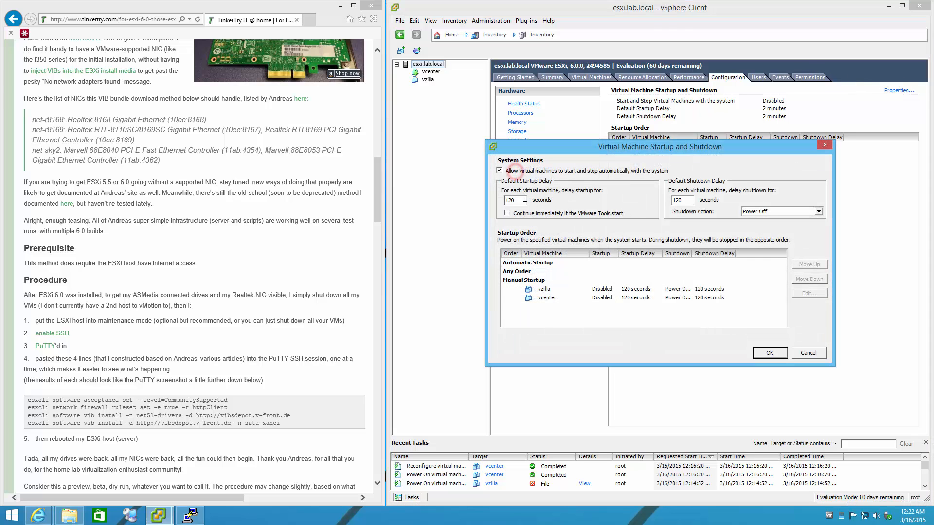
{"action": "type", "text": "30"}
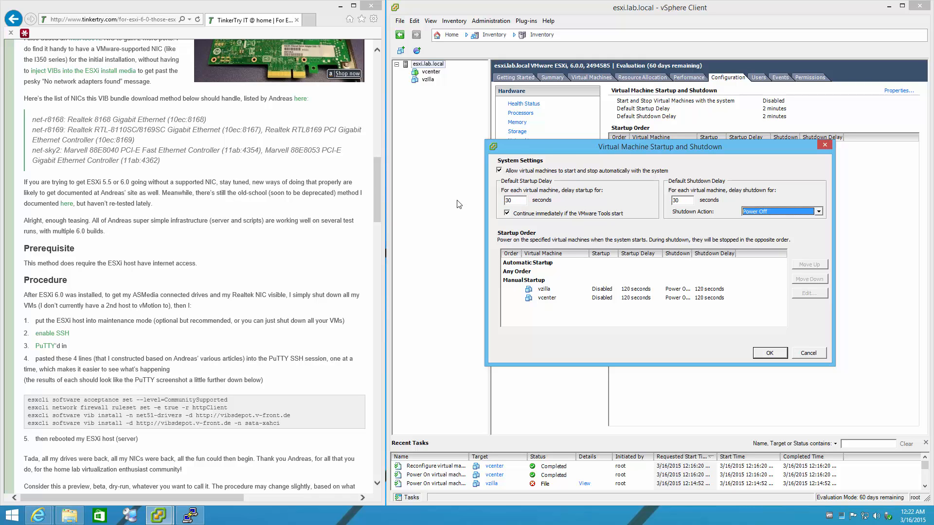
{"action": "left_click", "coordinate": [777, 211]}
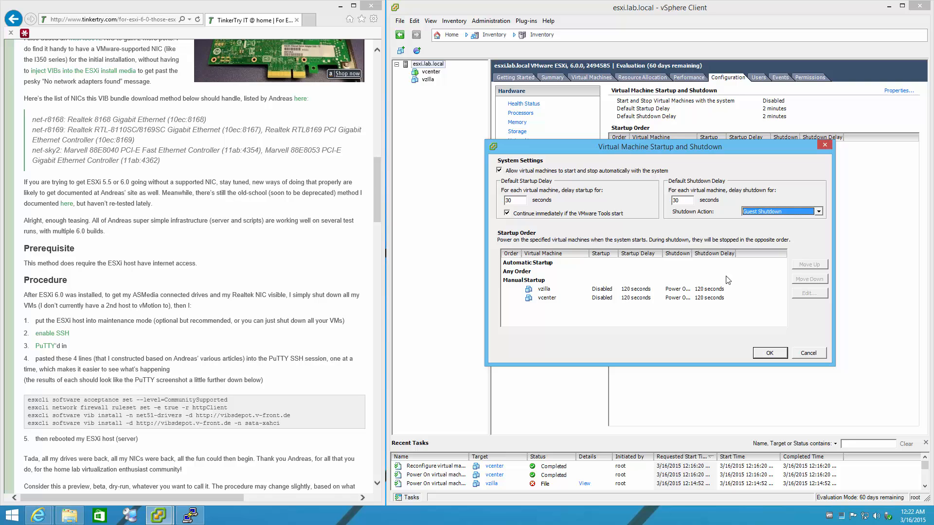
{"action": "mouse_move", "coordinate": [553, 303]}
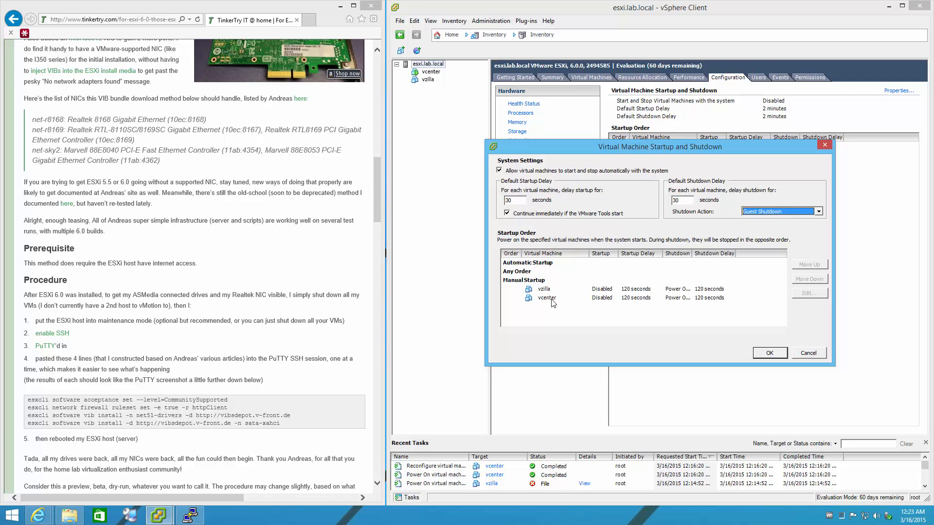
{"action": "left_click", "coordinate": [809, 264]}
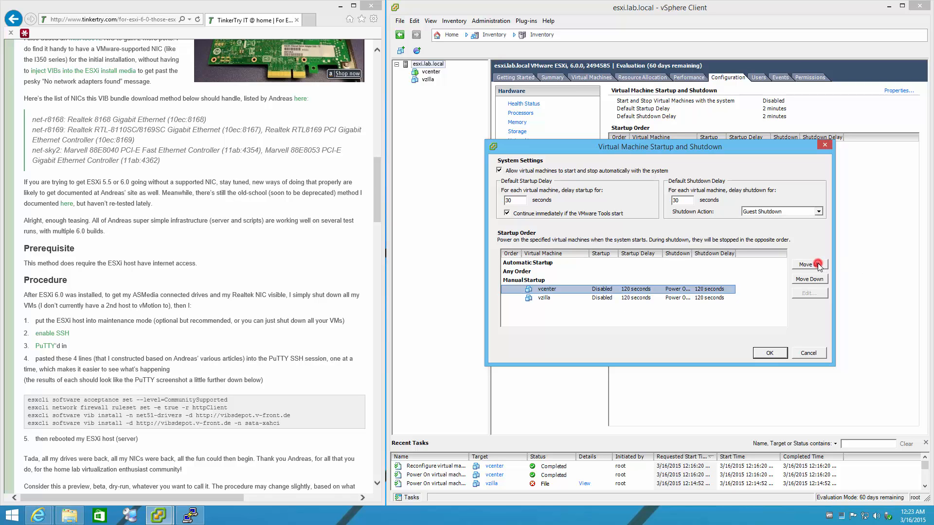
{"action": "left_click", "coordinate": [768, 352]}
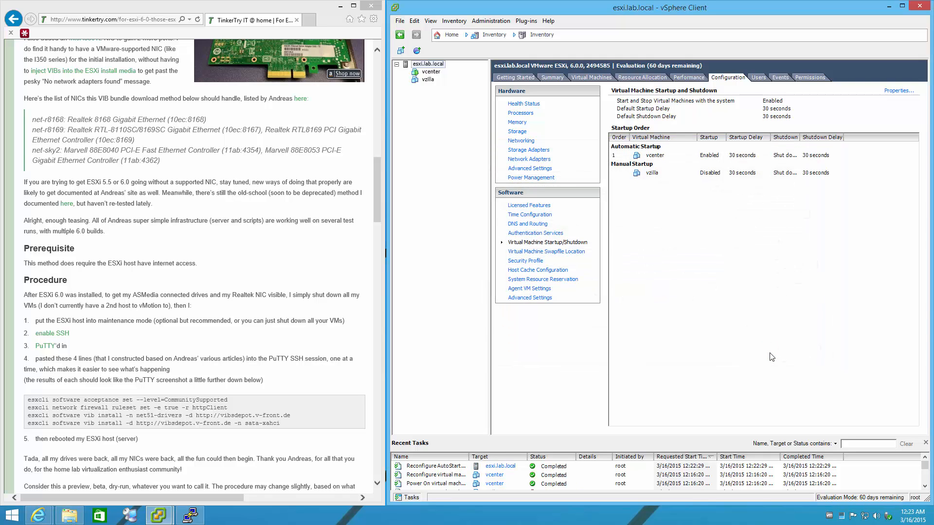
{"action": "mouse_move", "coordinate": [428, 79]}
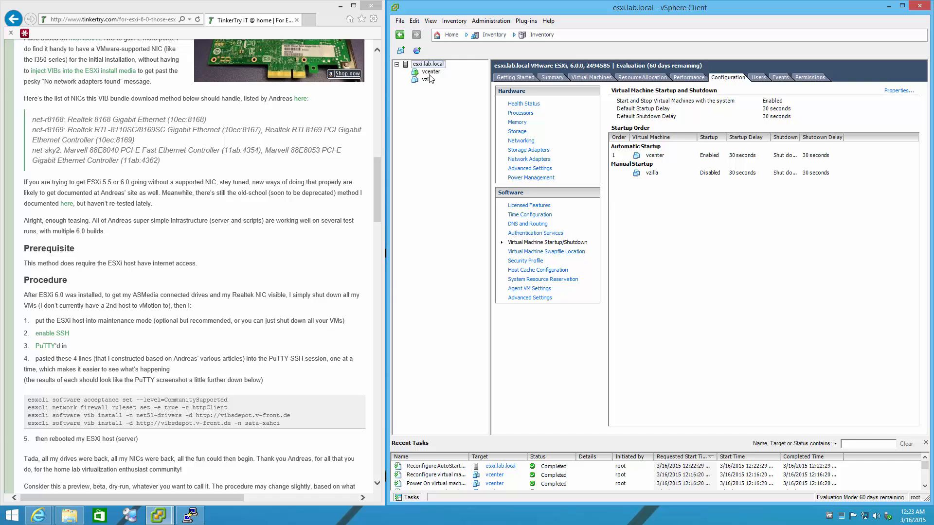
{"action": "mouse_move", "coordinate": [437, 65]}
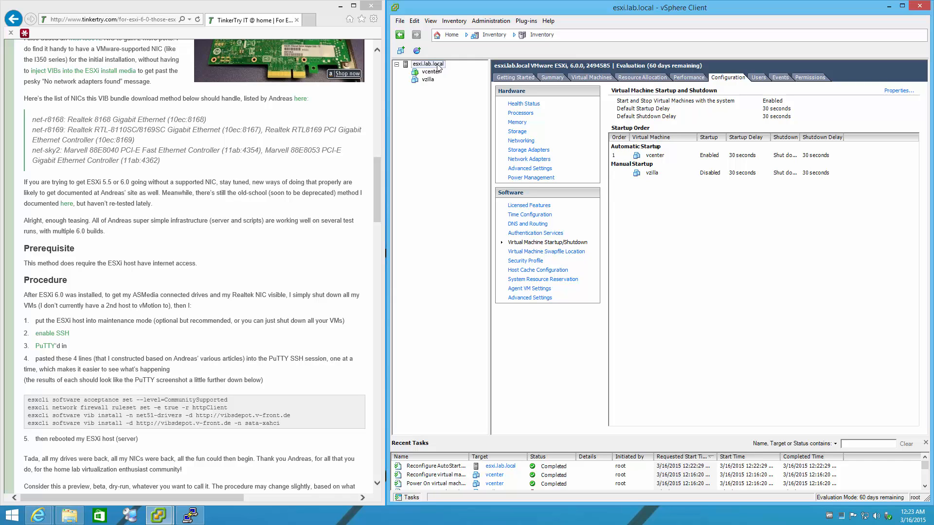
Reboot esxi.lab.local from its context menu, confirming the reboot without maintenance mode.
{"action": "right_click", "coordinate": [427, 65]}
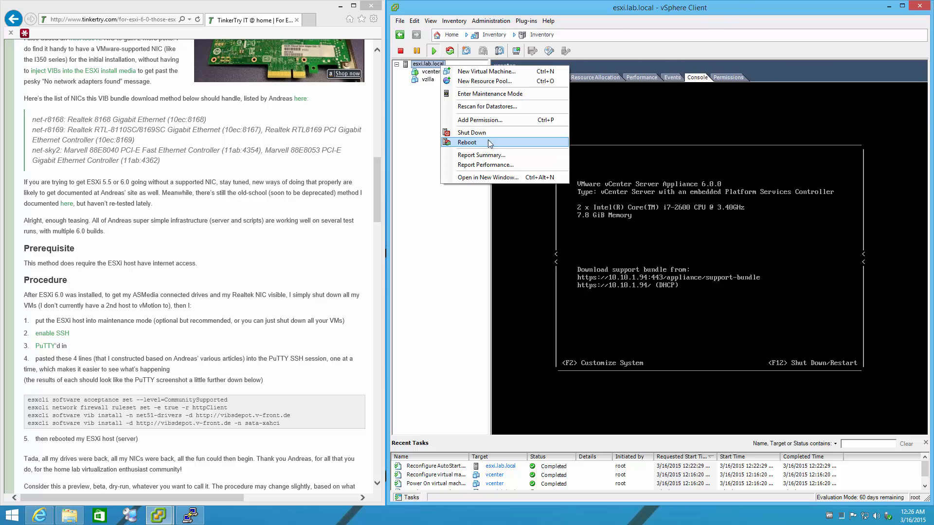
{"action": "left_click", "coordinate": [467, 142]}
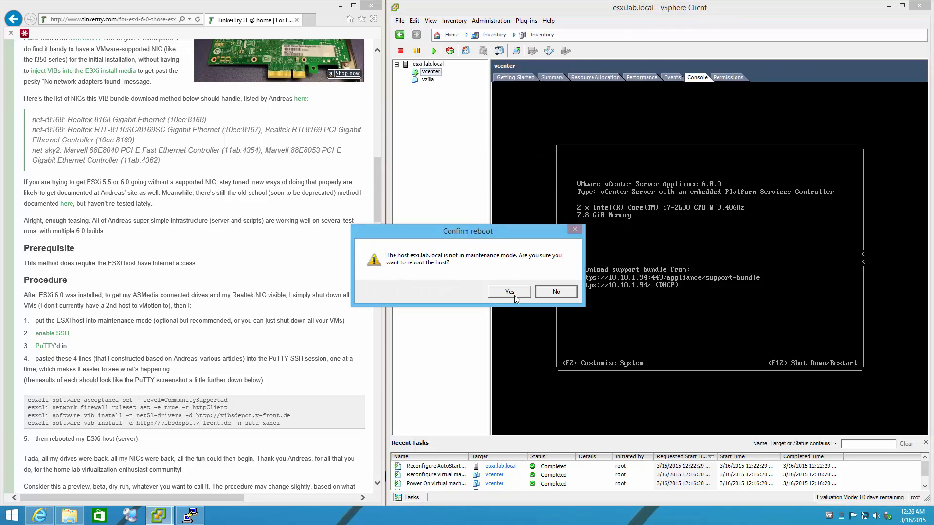
{"action": "left_click", "coordinate": [509, 291]}
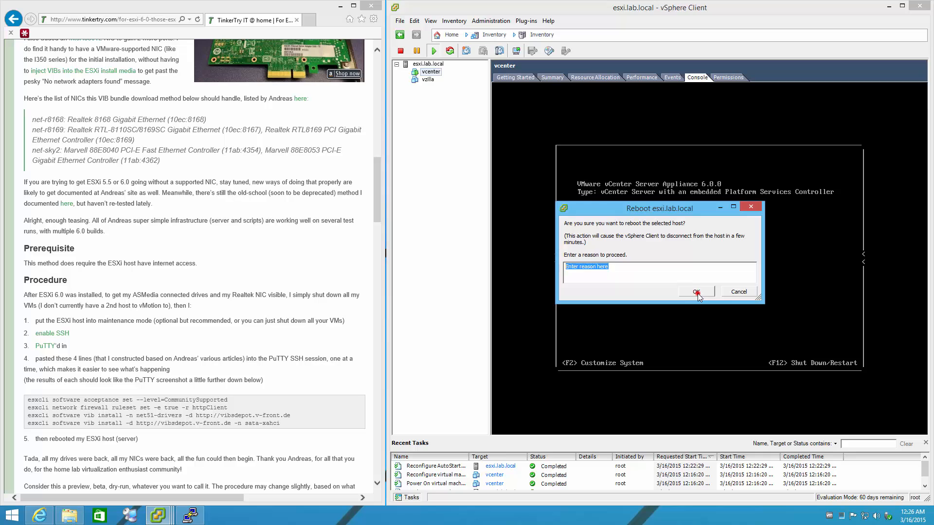
{"action": "left_click", "coordinate": [696, 292]}
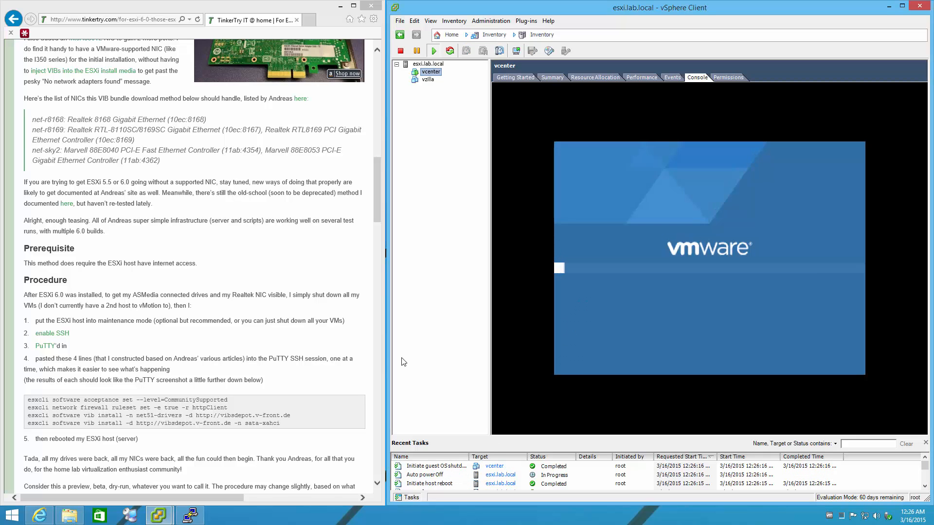
{"action": "mouse_move", "coordinate": [312, 170]}
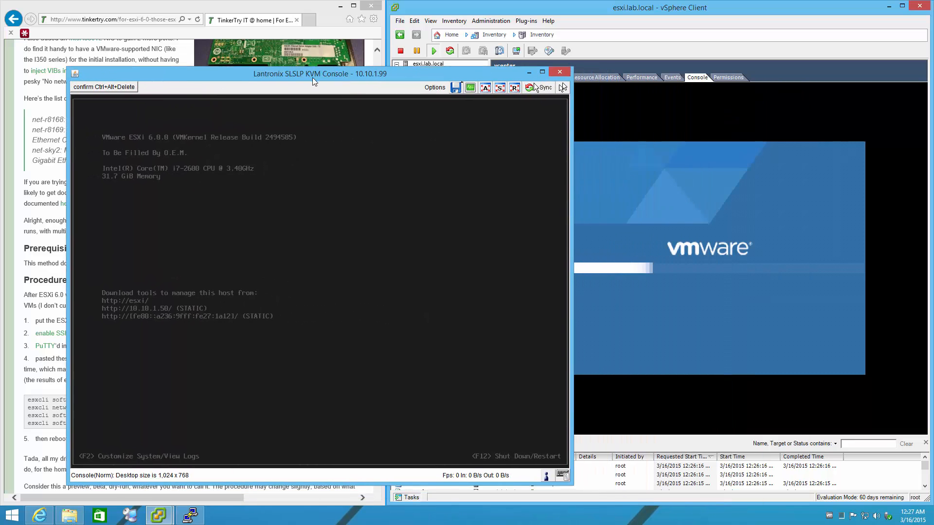
Move the KVM host console window aside during reboot and close the crashed VMware Player.
{"action": "left_click_drag", "start_coordinate": [320, 73], "coordinate": [269, 49]}
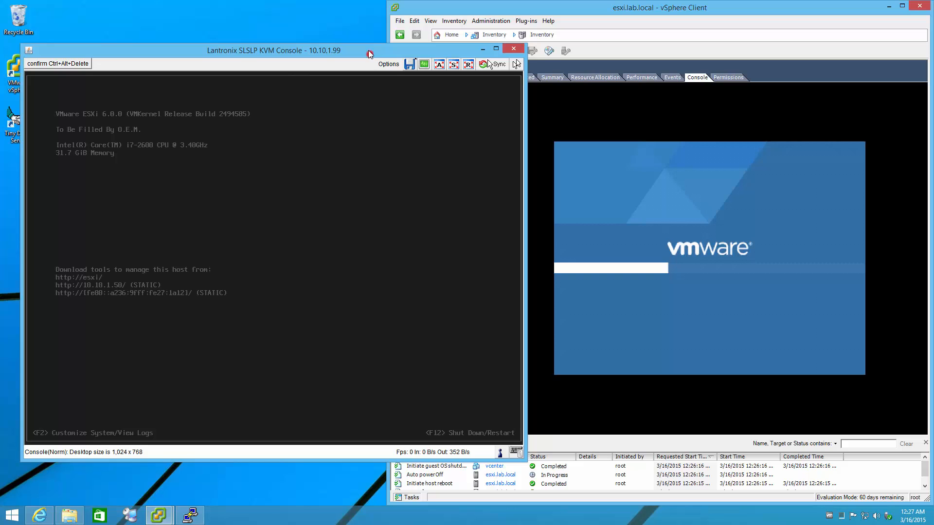
{"action": "left_click_drag", "start_coordinate": [275, 49], "coordinate": [253, 8]}
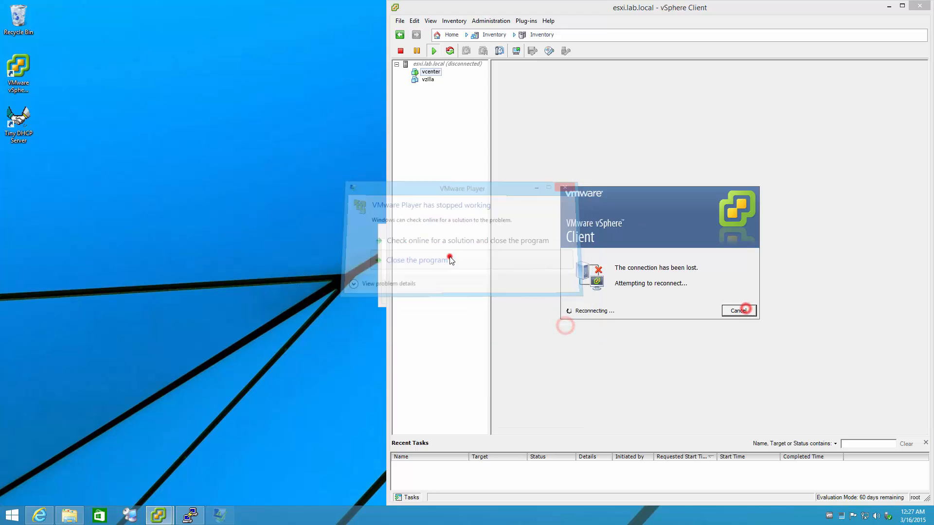
{"action": "left_click", "coordinate": [417, 259]}
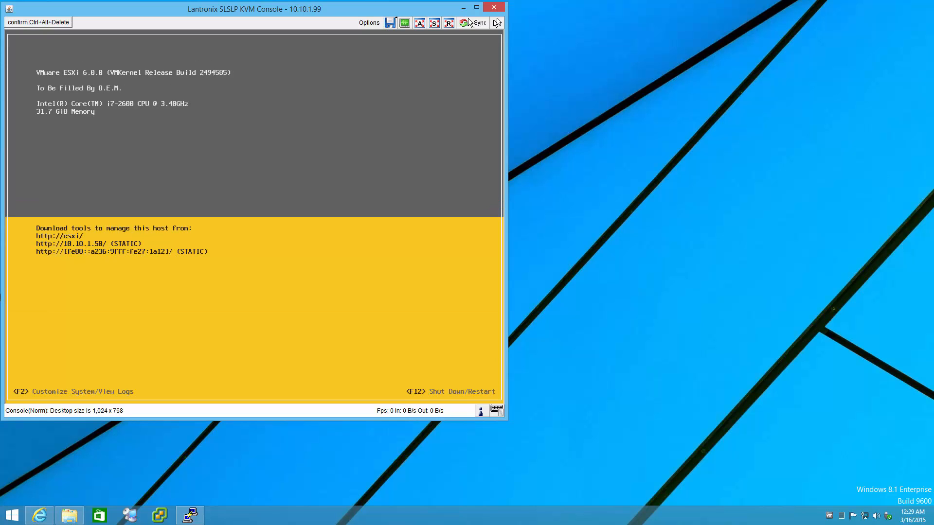
Close the KVM console once the ESXi host shows its ready screen.
{"action": "left_click", "coordinate": [493, 7]}
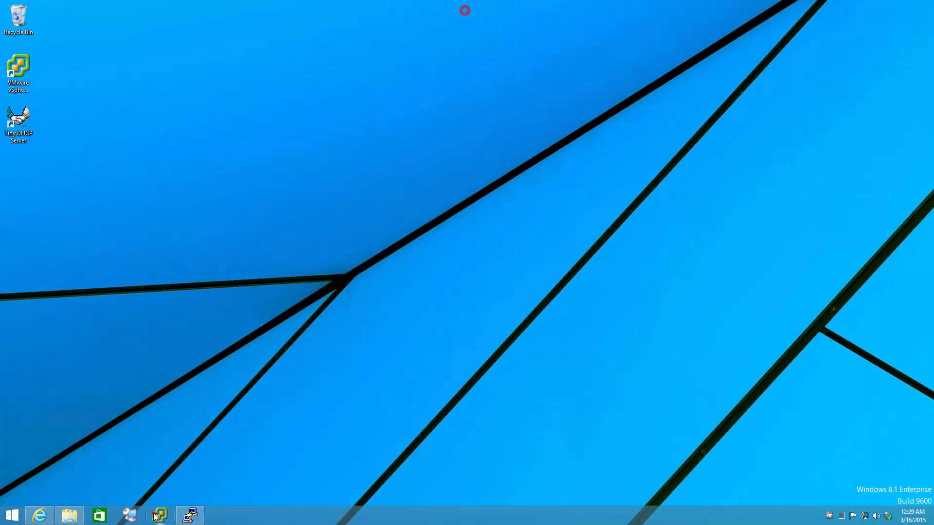
Reconnect to esxi.lab.local, dismiss the evaluation notice and expand the host to show vcenter and vzilla.
{"action": "left_click", "coordinate": [157, 515]}
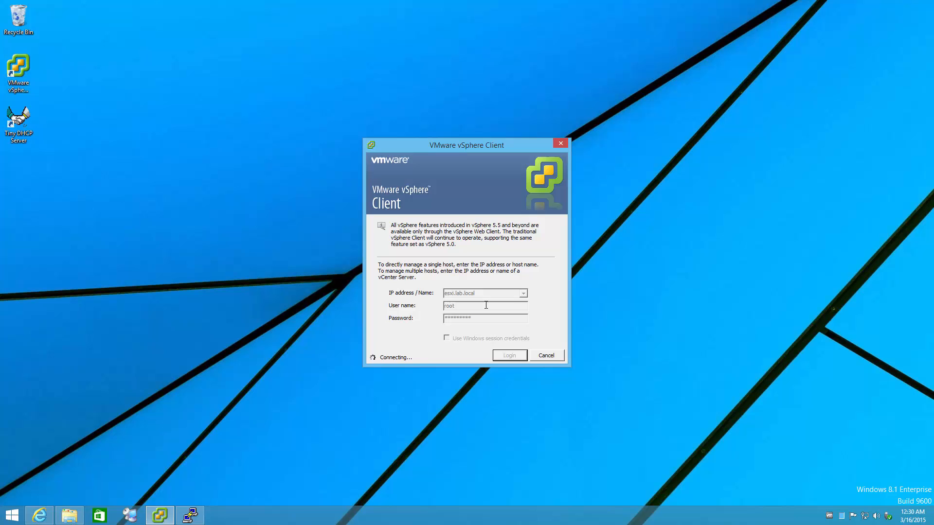
{"action": "left_click", "coordinate": [509, 355]}
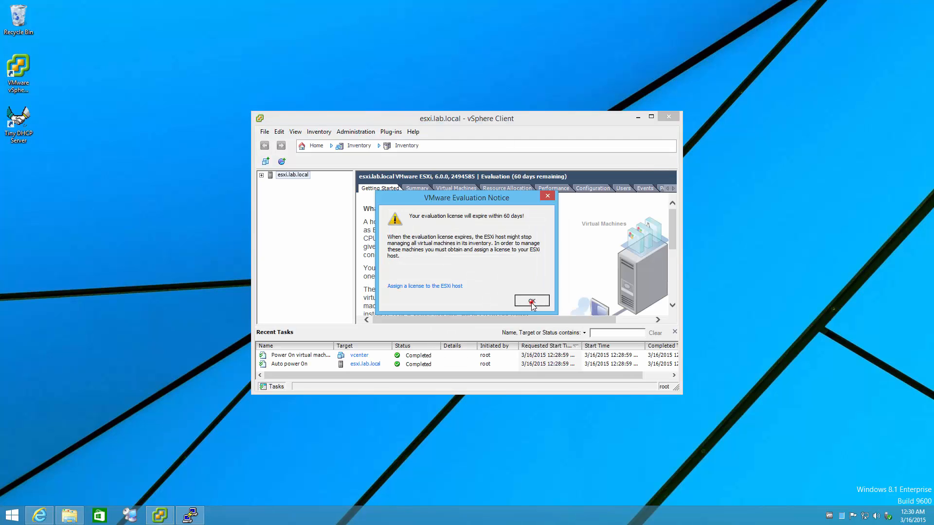
{"action": "left_click", "coordinate": [531, 300]}
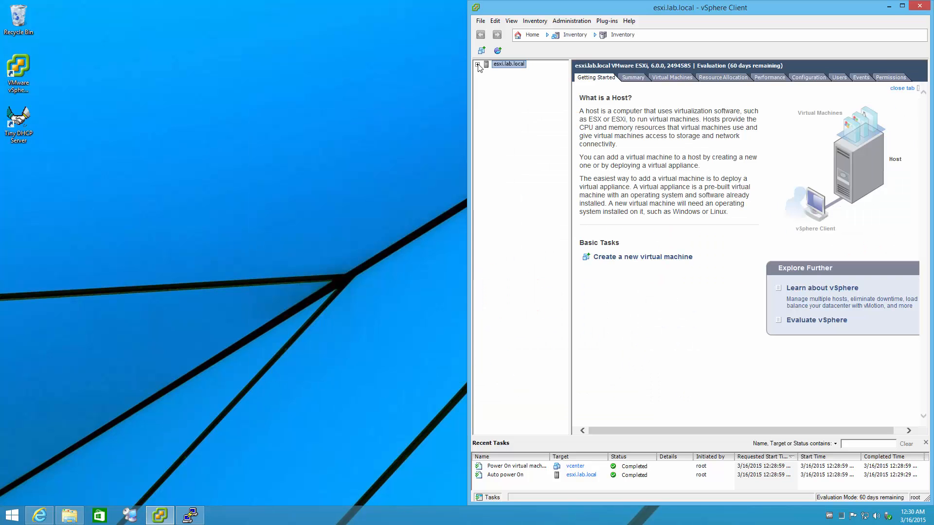
{"action": "left_click", "coordinate": [478, 64]}
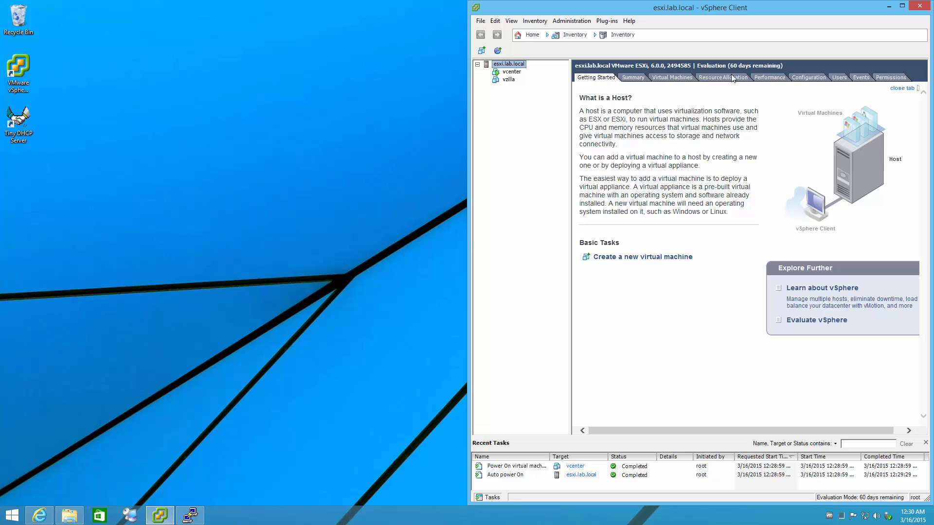
Review the host's Configuration: datastores, storage adapters with the ASM1062 SATA controller, then network adapters with the Realtek 8168 NICs.
{"action": "left_click", "coordinate": [807, 77]}
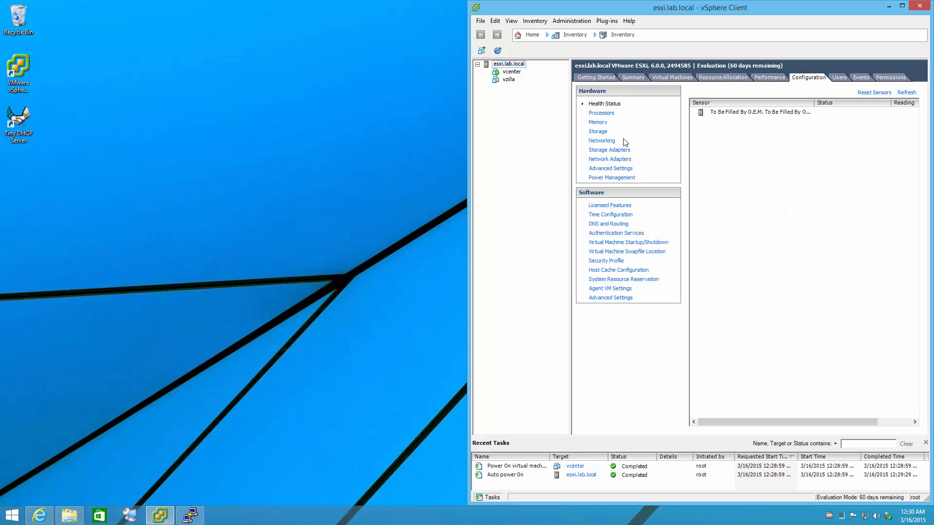
{"action": "left_click", "coordinate": [597, 131]}
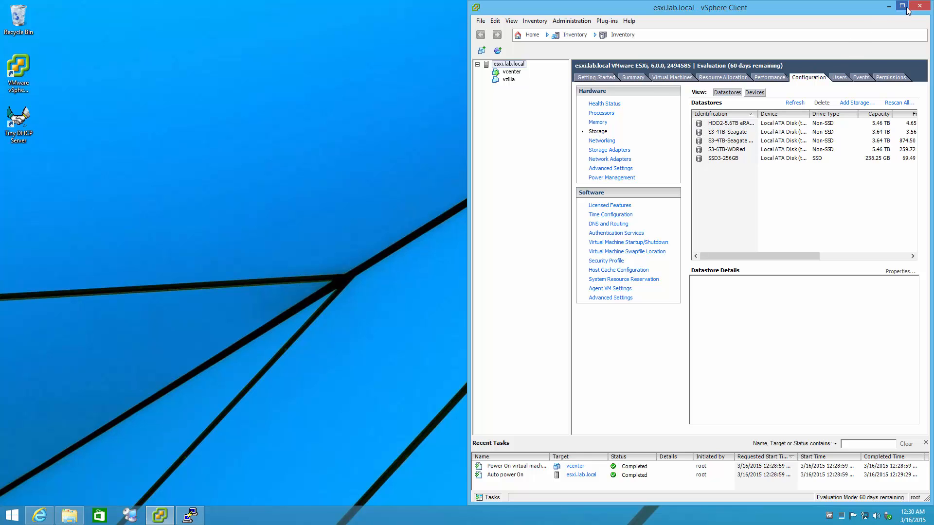
{"action": "left_click", "coordinate": [902, 6]}
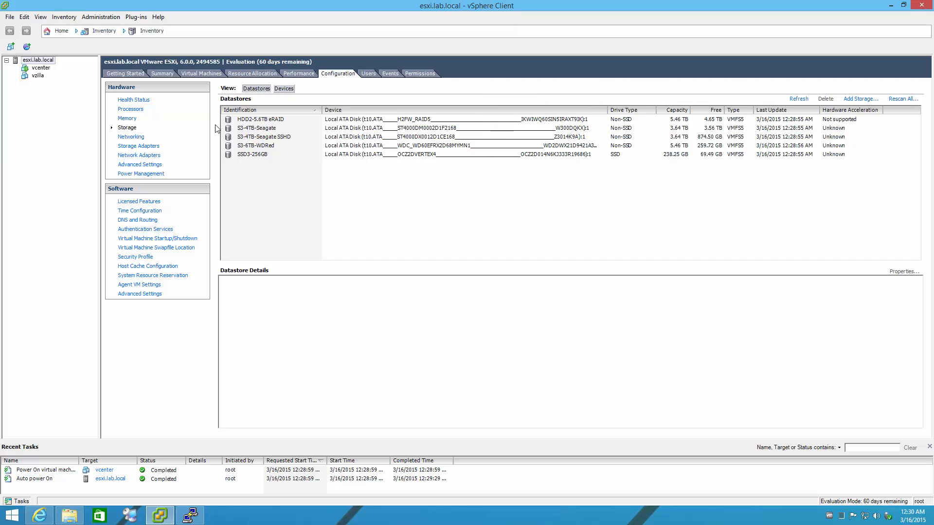
{"action": "left_click", "coordinate": [138, 145]}
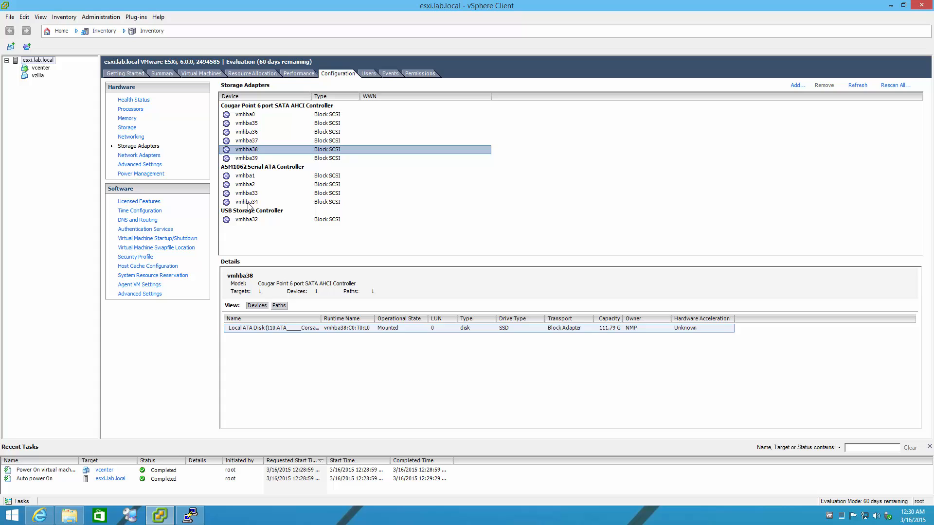
{"action": "mouse_move", "coordinate": [161, 175]}
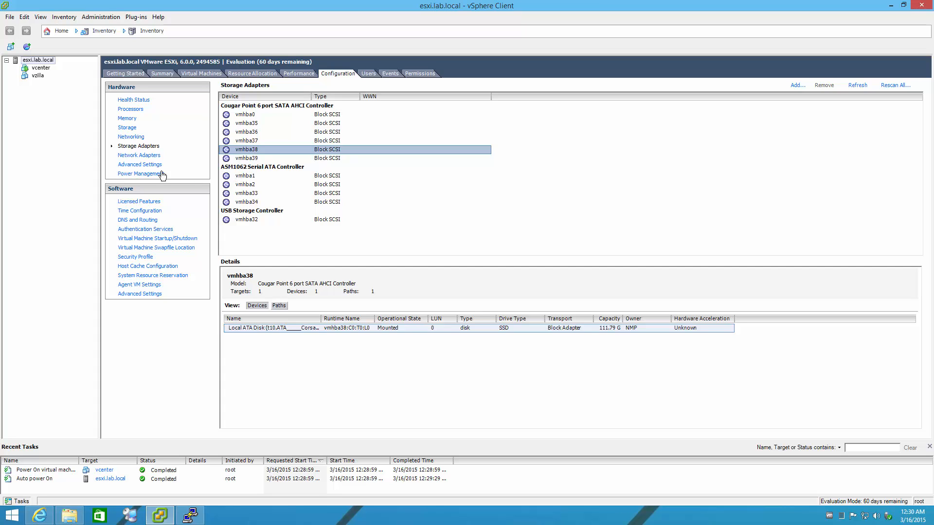
{"action": "left_click", "coordinate": [139, 155]}
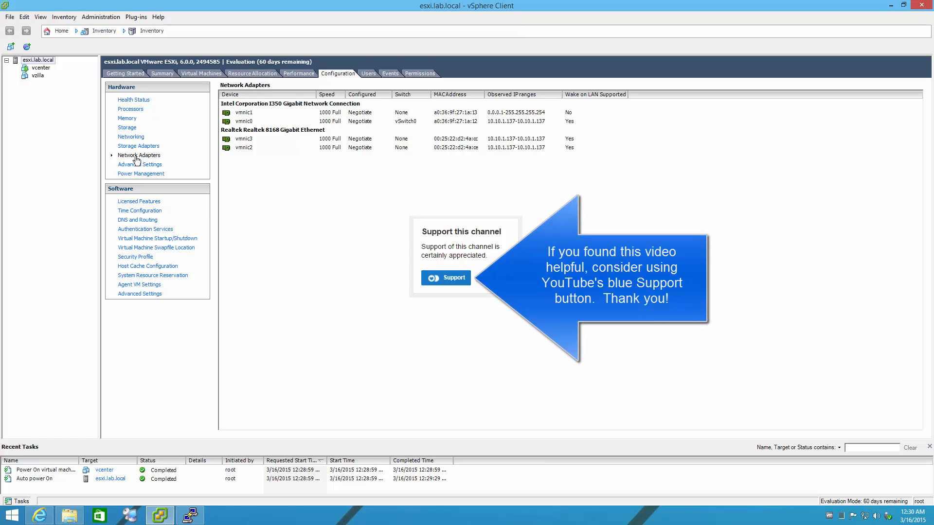
{"action": "mouse_move", "coordinate": [282, 151]}
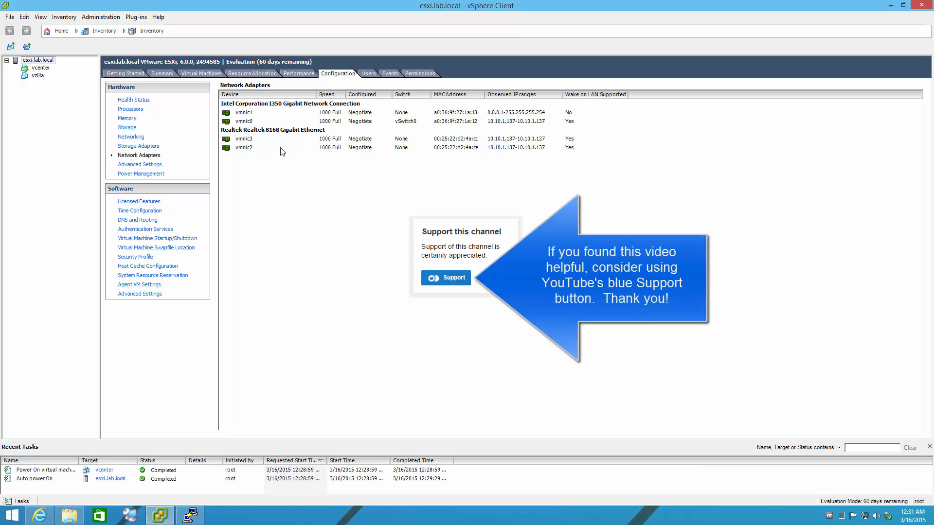